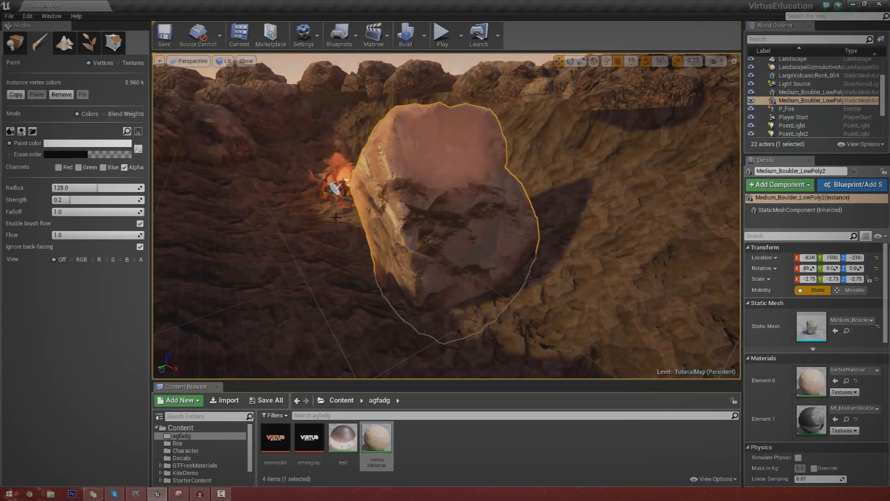
# Brush white vertex alpha onto the medium boulder in Mesh Paint mode.
pyautogui.click(513, 187)
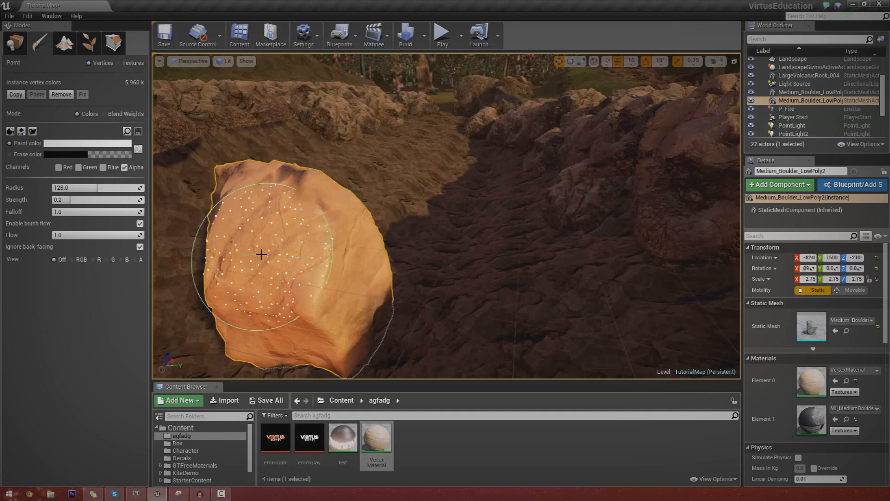
pyautogui.moveTo(282, 260)
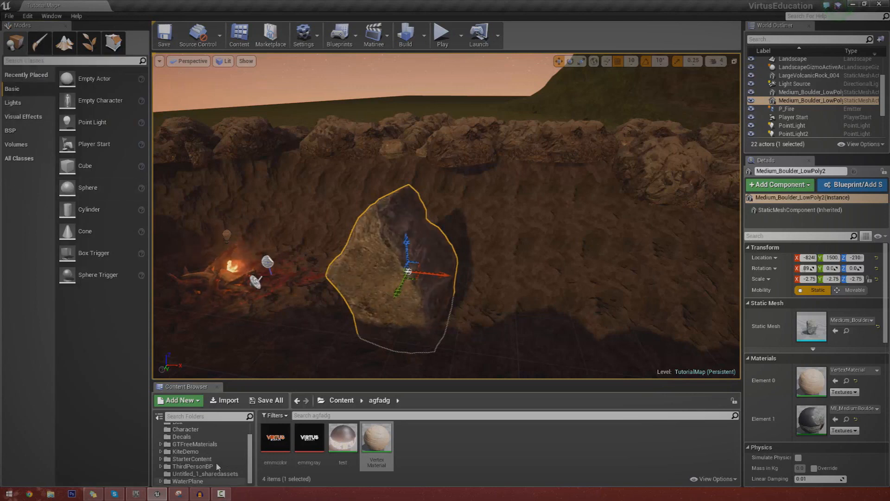
# Duplicate the Medium_Boulder_LowPoly actor so the level reaches 23 actors.
pyautogui.click(193, 459)
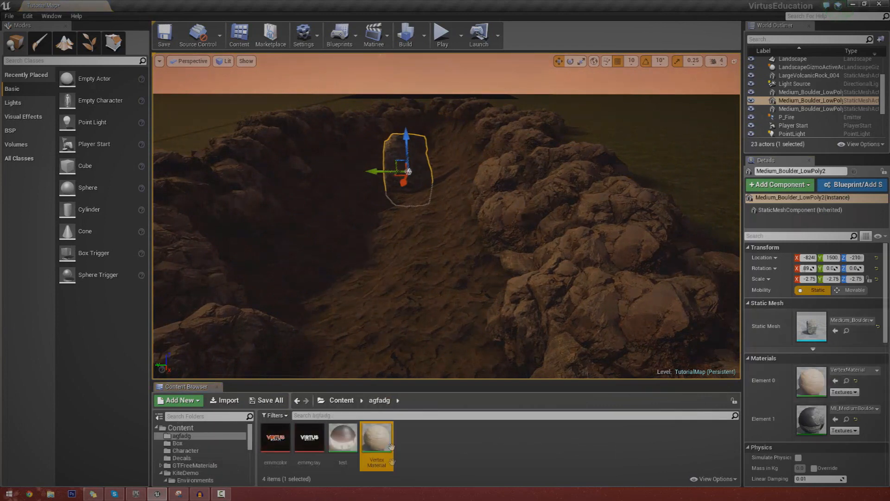
# Inspect the Vertex Color node inside the VertexMaterial graph.
pyautogui.doubleClick(376, 436)
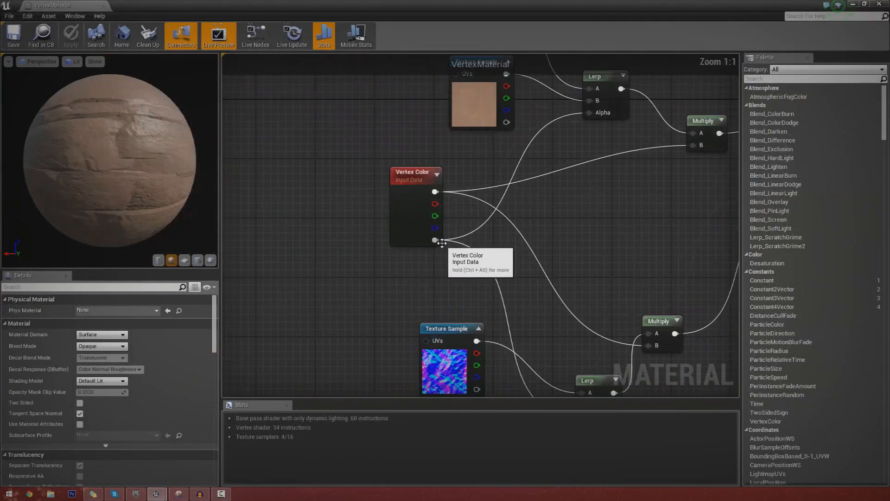
pyautogui.click(415, 204)
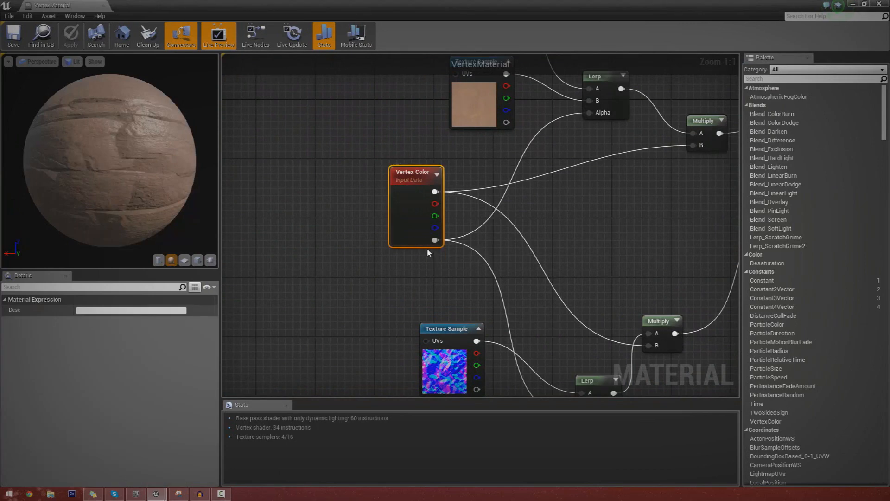
pyautogui.moveTo(119, 176)
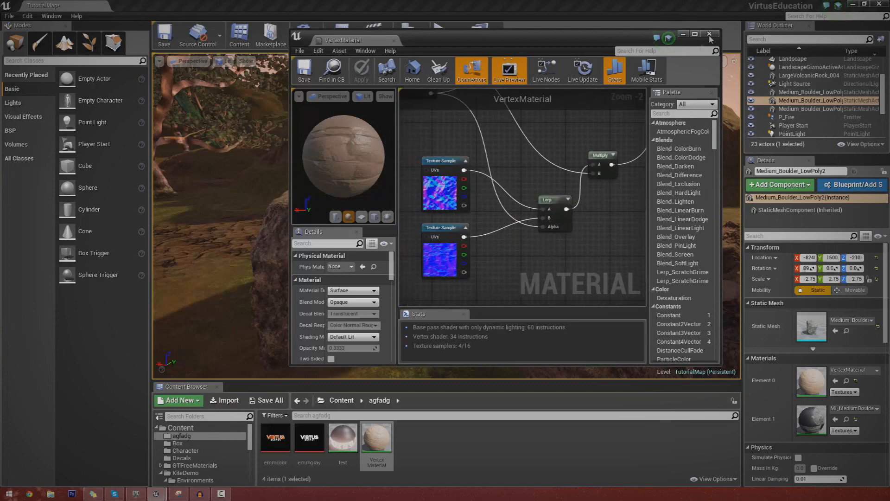
# Create a Material asset named VertexTut2 in the agfadg folder and edit it.
pyautogui.click(710, 34)
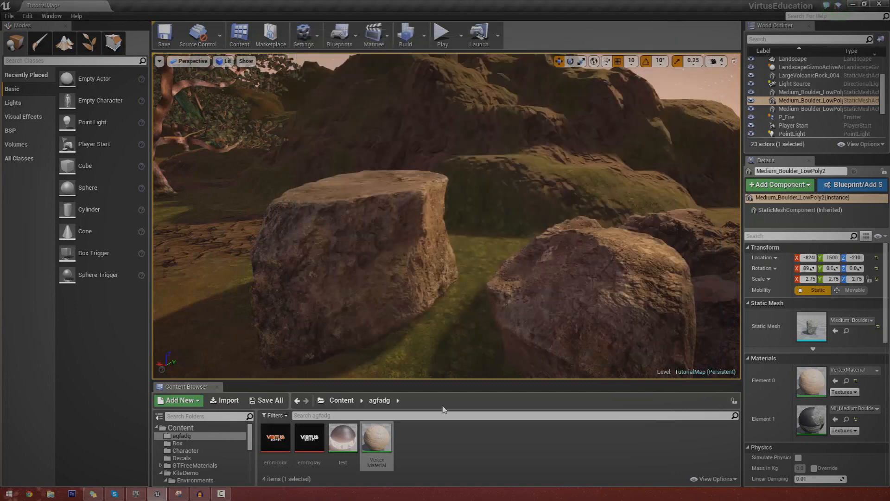
pyautogui.click(178, 404)
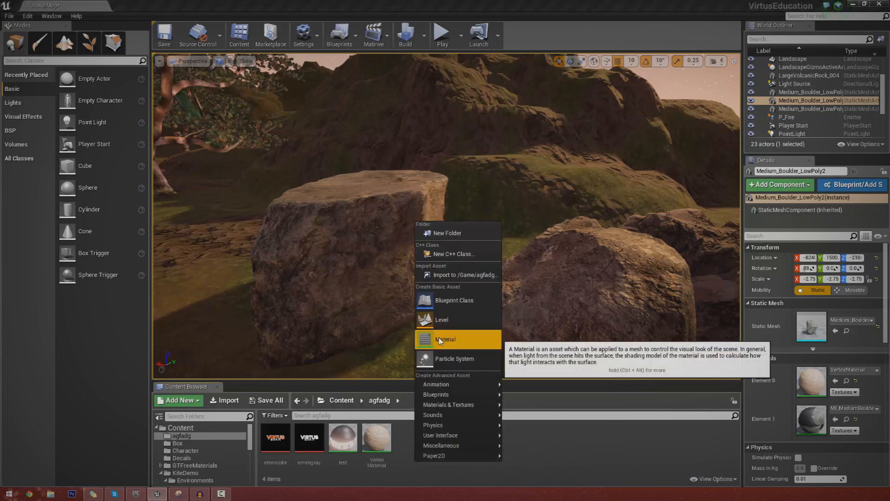
pyautogui.click(445, 340)
pyautogui.write('VertexTut')
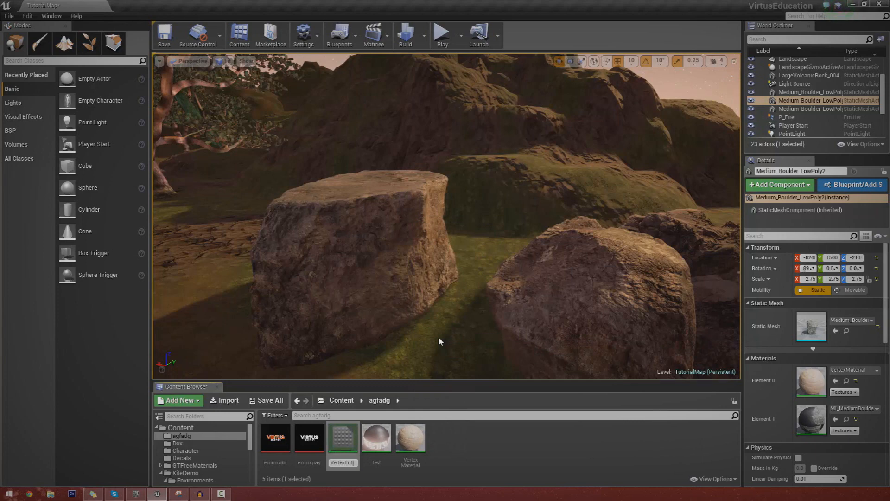
pyautogui.doubleClick(342, 437)
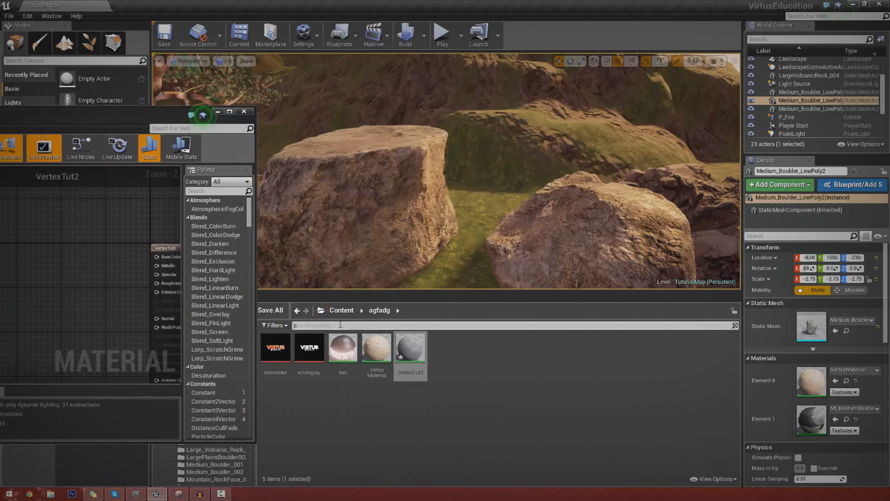
# Search 'sand' and add the T_Rock_Sandstone_D and Rock_JaggedCaveWall texture samples.
pyautogui.write('sand')
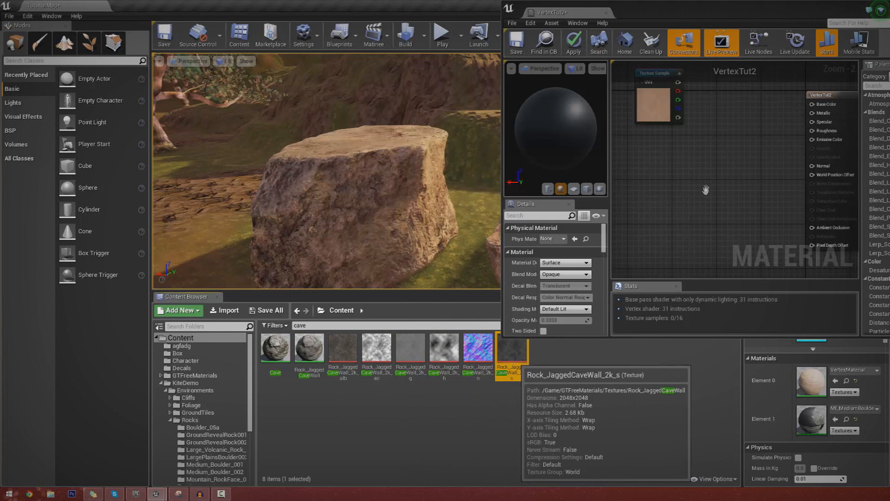
pyautogui.moveTo(598, 304)
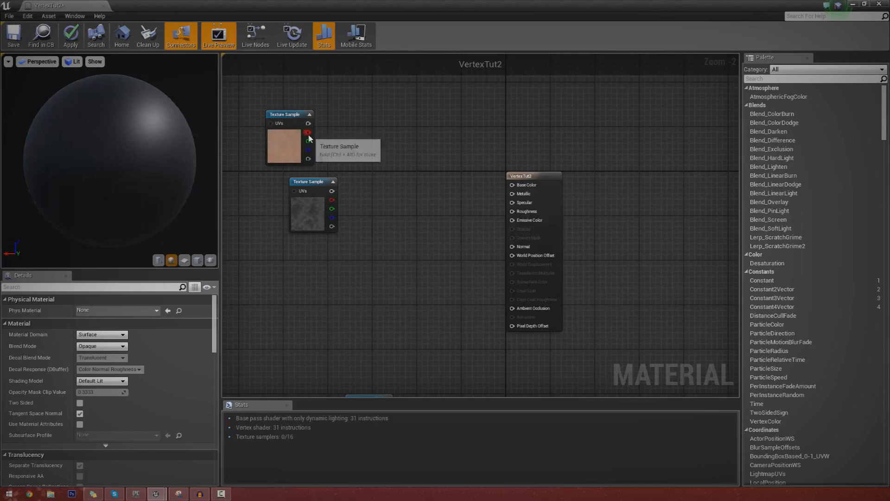
# Stack the rock Texture Sample beneath the sandstone one and apply VertexTut2.
pyautogui.click(307, 201)
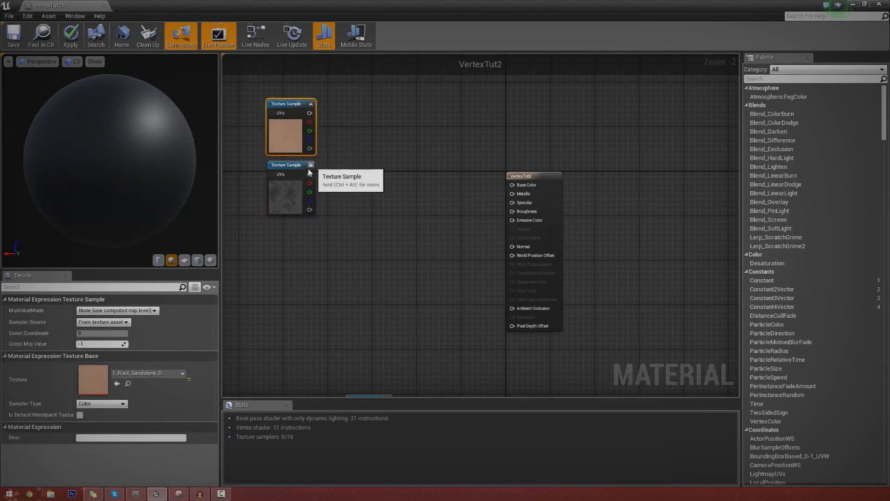
pyautogui.moveTo(310, 182); pyautogui.dragTo(512, 186)
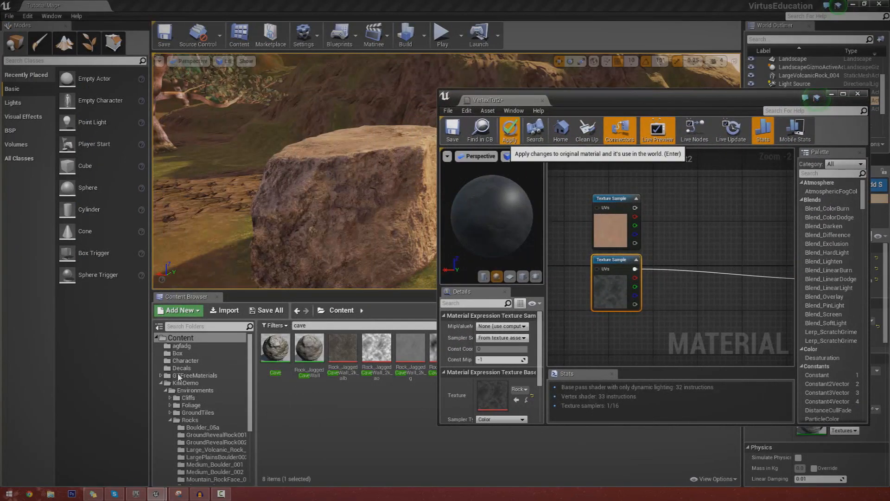
pyautogui.click(177, 352)
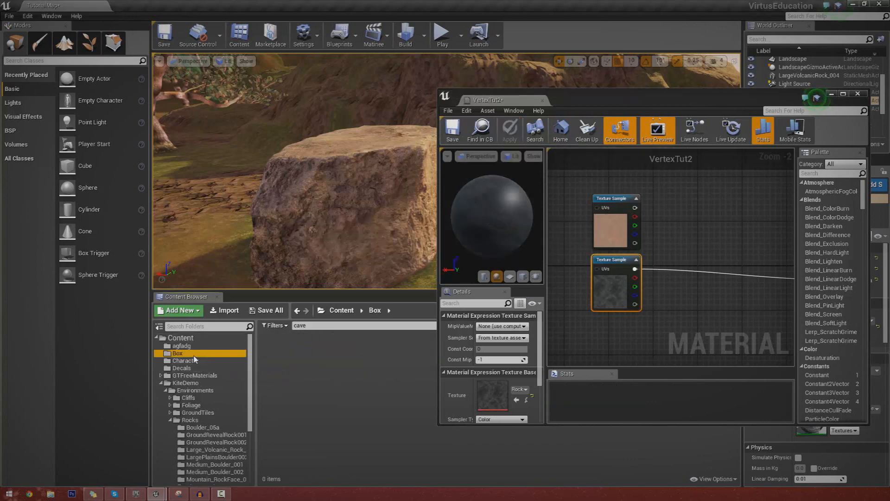
# Browse back to the agfadg folder listing VertexTut2 in the Content Browser.
pyautogui.click(182, 368)
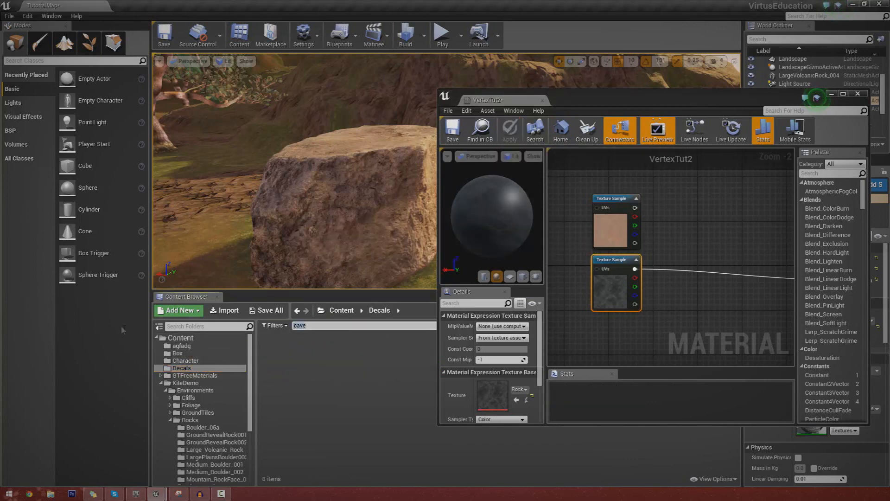
pyautogui.click(183, 346)
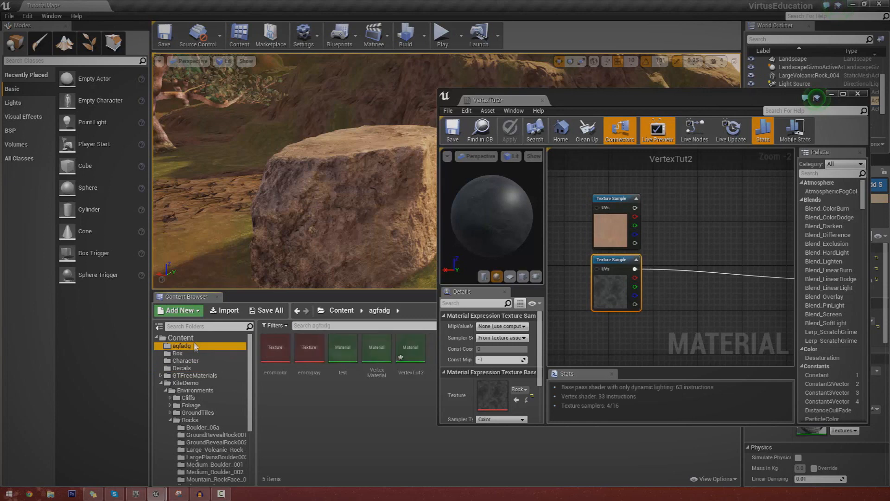
pyautogui.click(410, 346)
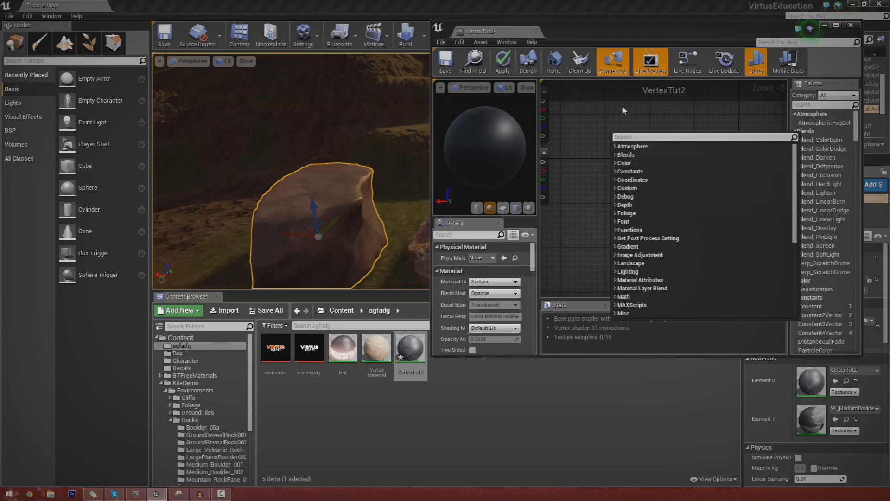
# Add Multiply ('mu') and Vertex Color nodes, wiring the RGB pin into Multiply A.
pyautogui.write('mu')
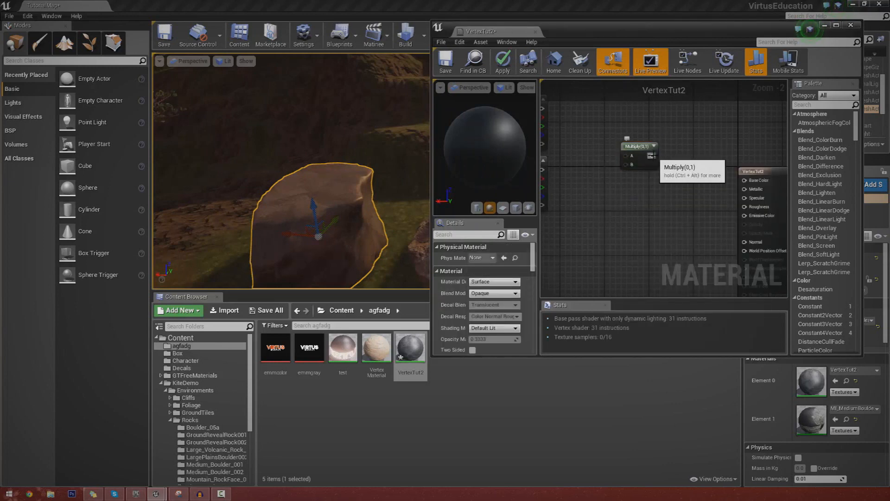
pyautogui.moveTo(659, 155); pyautogui.dragTo(744, 181)
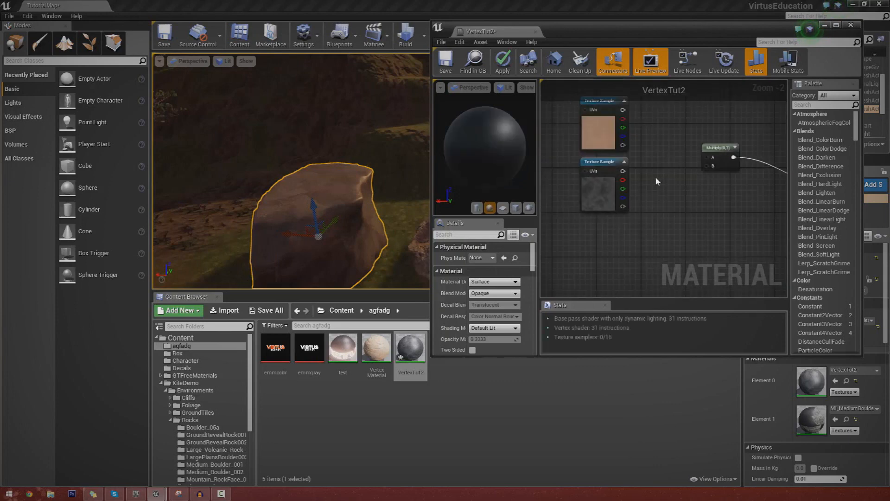
pyautogui.moveTo(661, 187)
pyautogui.write('ver')
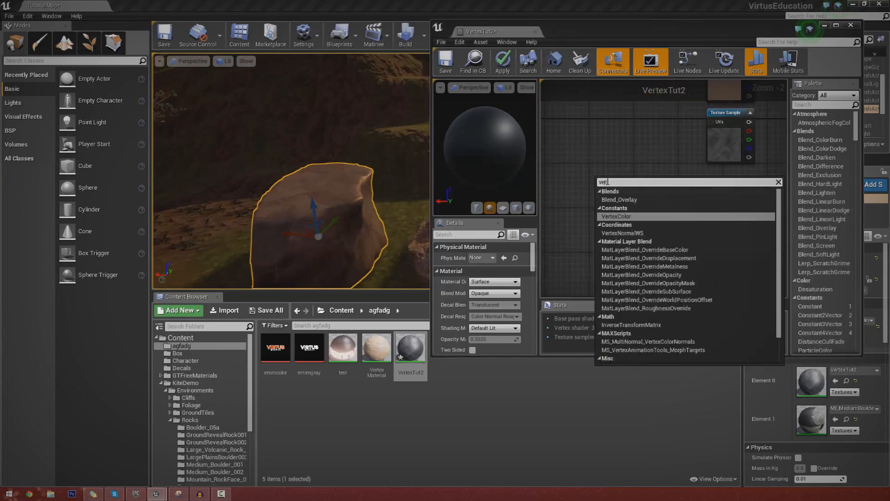
pyautogui.click(616, 216)
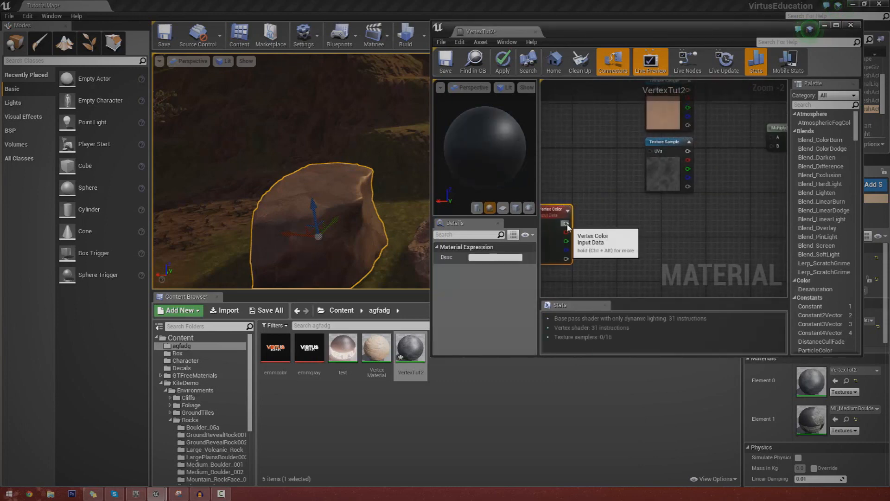
pyautogui.moveTo(566, 224); pyautogui.dragTo(771, 148)
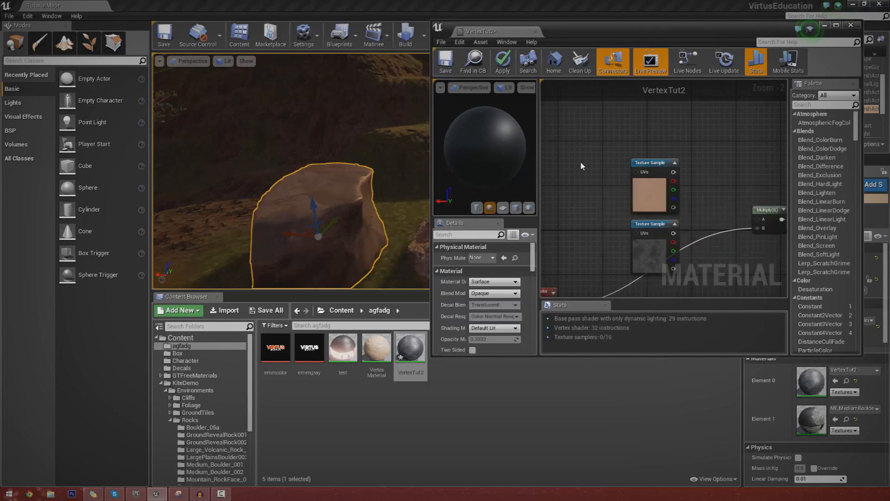
pyautogui.moveTo(573, 172)
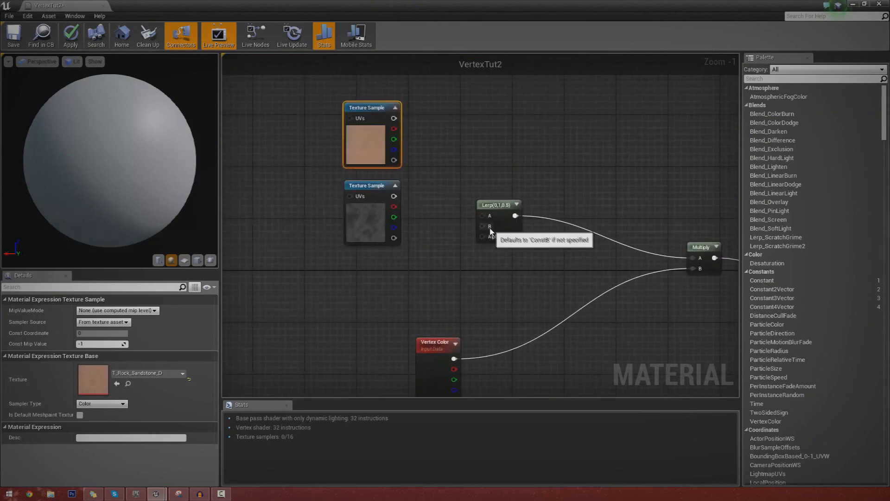
pyautogui.moveTo(423, 216)
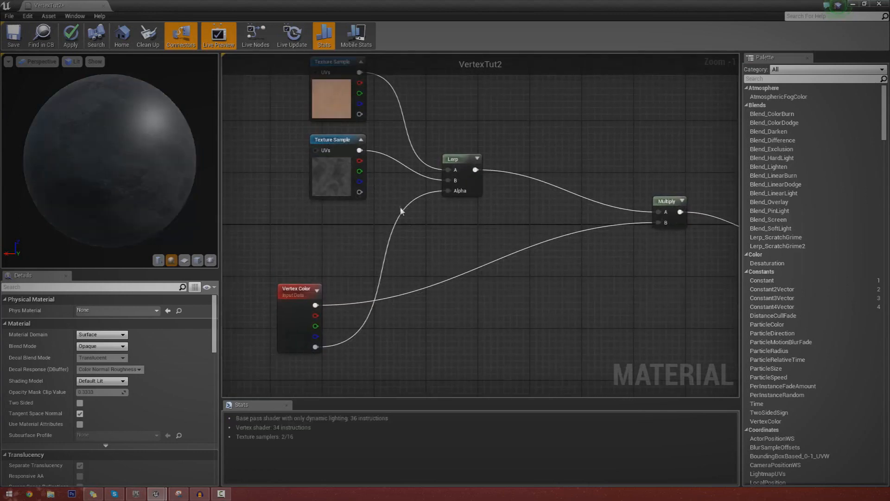
pyautogui.moveTo(331, 173)
pyautogui.write('mul')
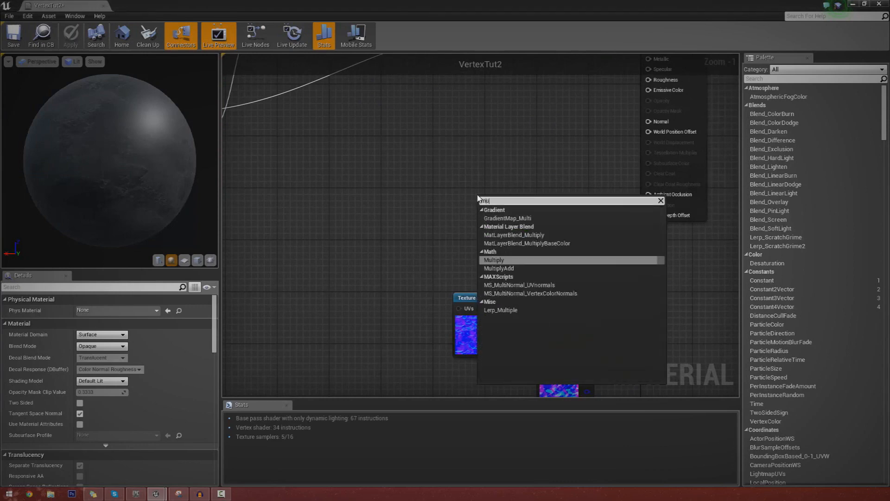
# Add a Multiply feeding Normal and a LinearInterpolate node for the normal maps.
pyautogui.click(494, 259)
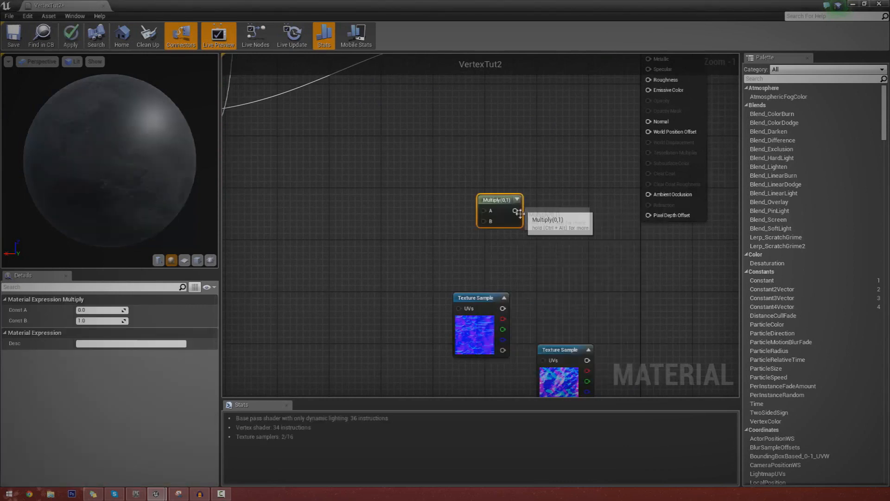
pyautogui.moveTo(516, 210); pyautogui.dragTo(650, 121)
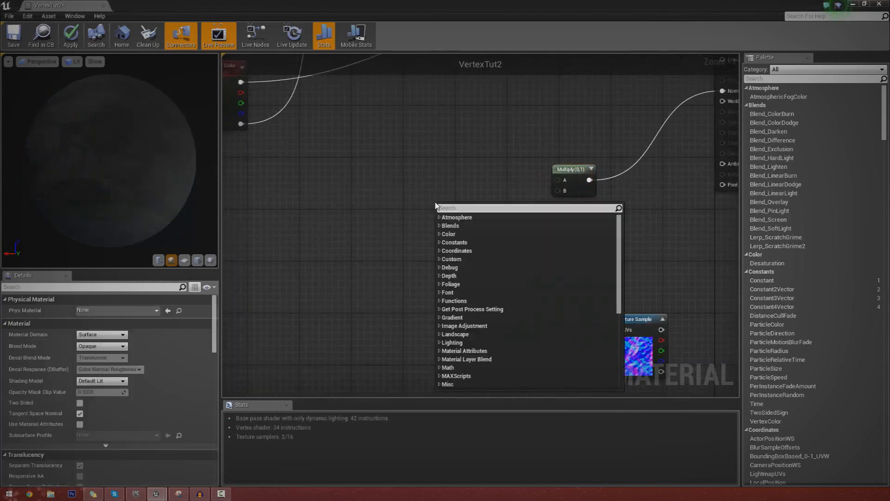
pyautogui.write('lerp')
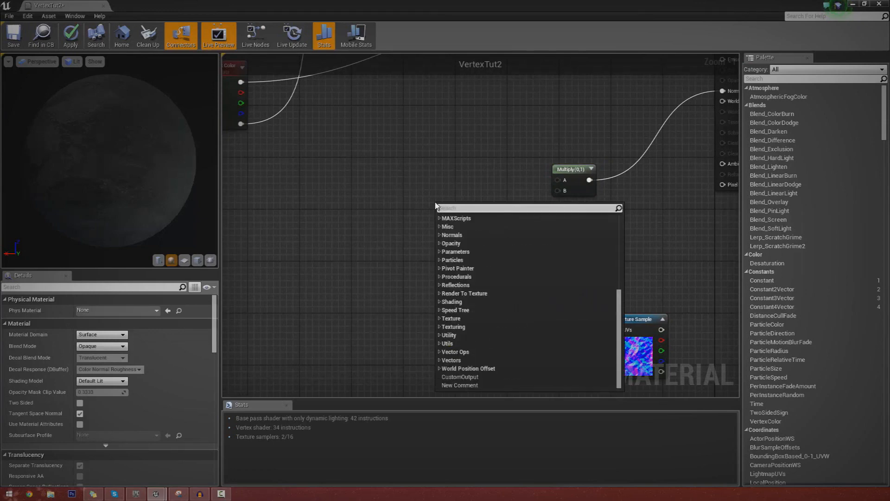
pyautogui.write('lerp')
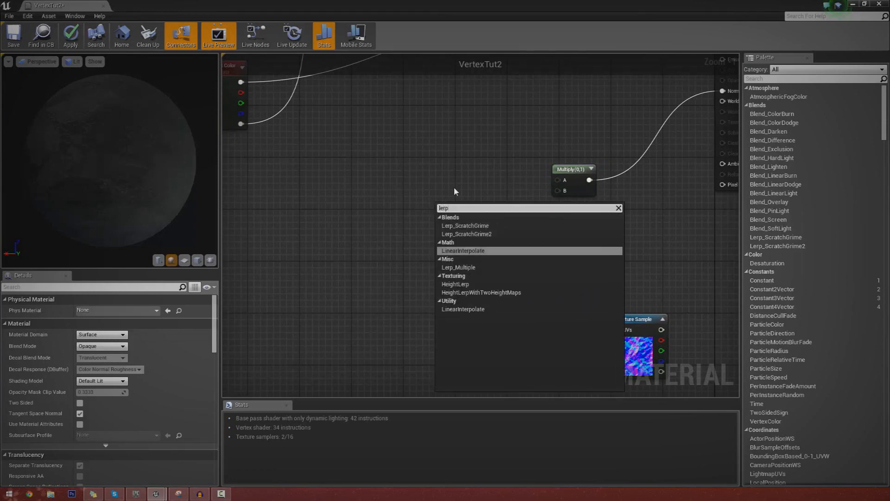
pyautogui.click(462, 251)
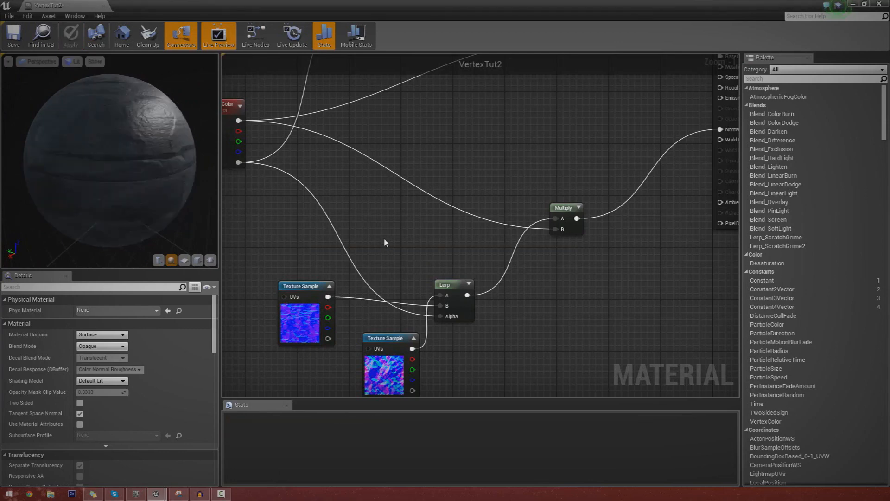
# Wire both normal Texture Samples into the Lerp and apply VertexTut2 to the world.
pyautogui.click(323, 35)
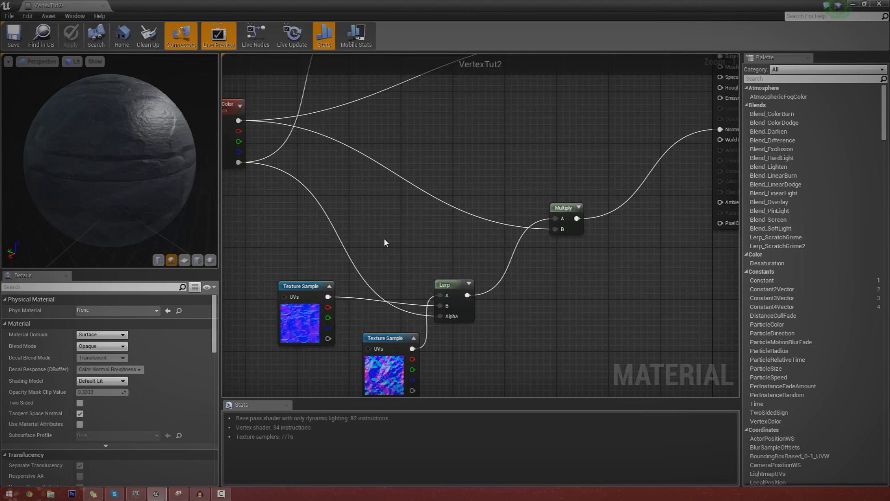
pyautogui.moveTo(382, 276)
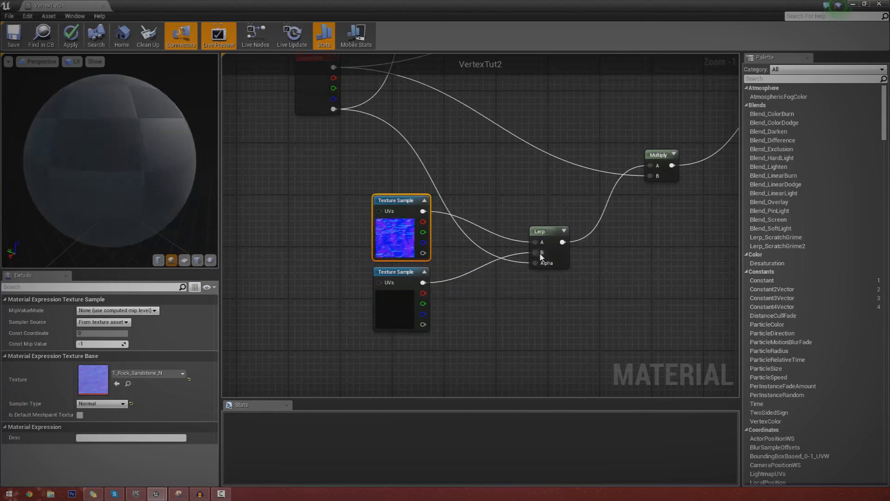
pyautogui.click(69, 35)
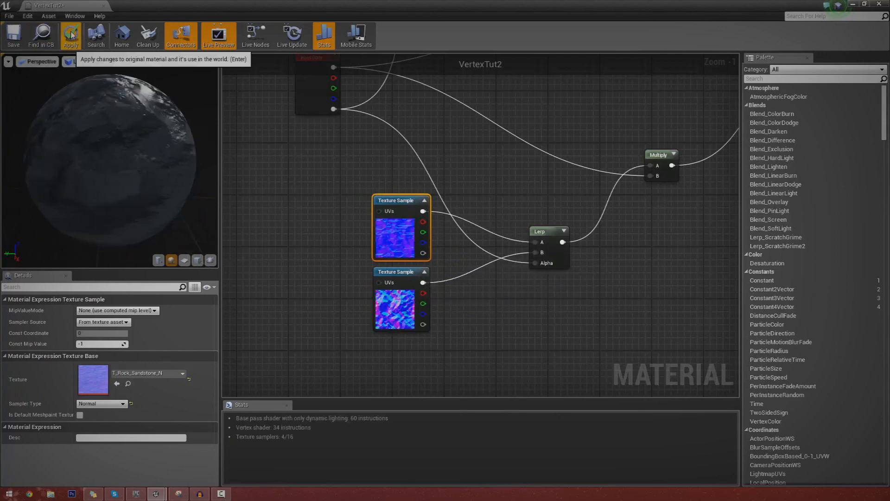
pyautogui.click(70, 35)
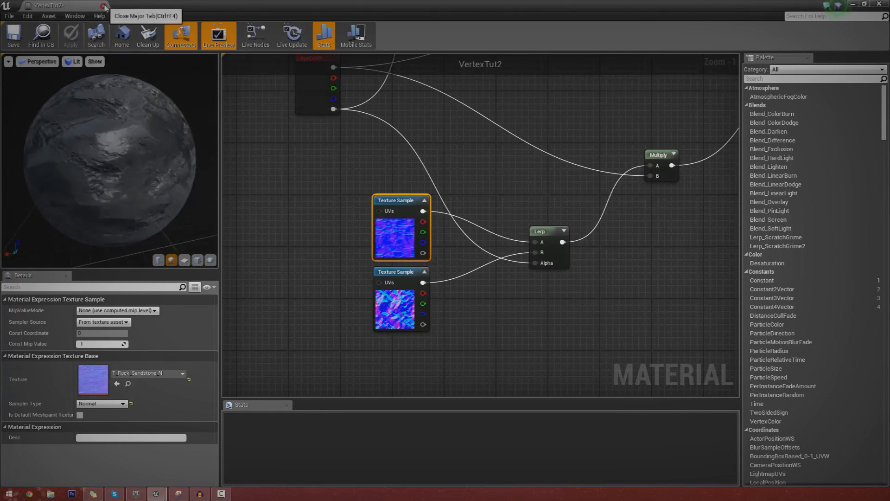
# Close VertexTut2 and enter Paint mode to vertex-paint the boulder.
pyautogui.click(105, 6)
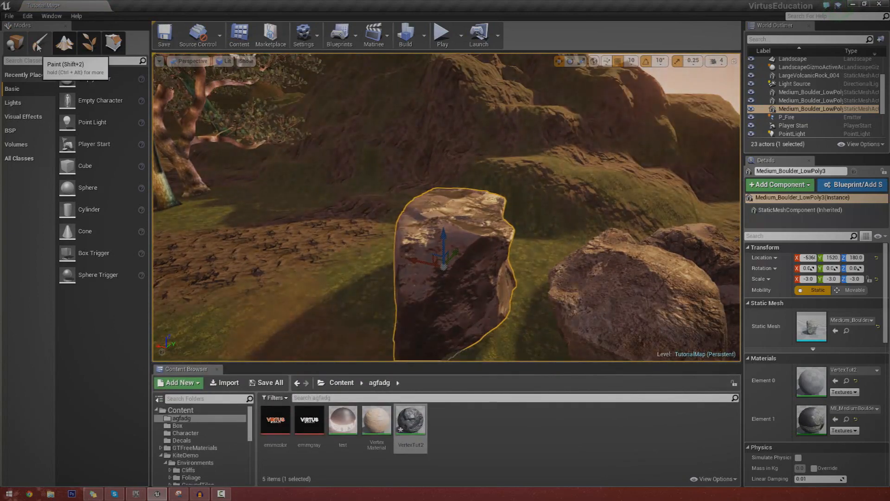
pyautogui.click(39, 41)
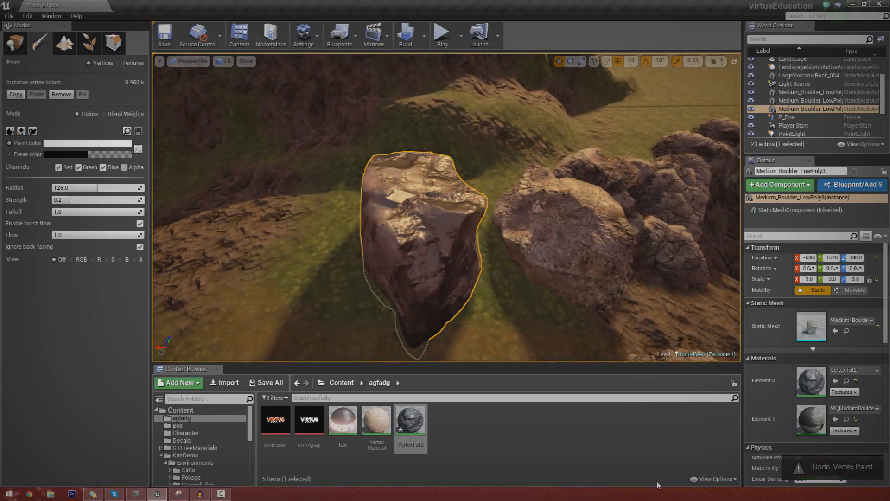
# Restrict vertex paint channels to Alpha only and paint blended patches onto the boulder.
pyautogui.doubleClick(410, 421)
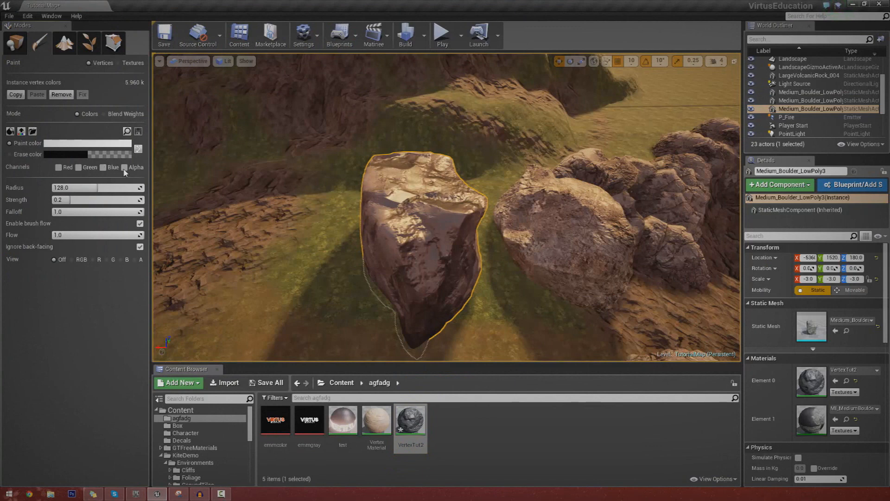
pyautogui.click(408, 212)
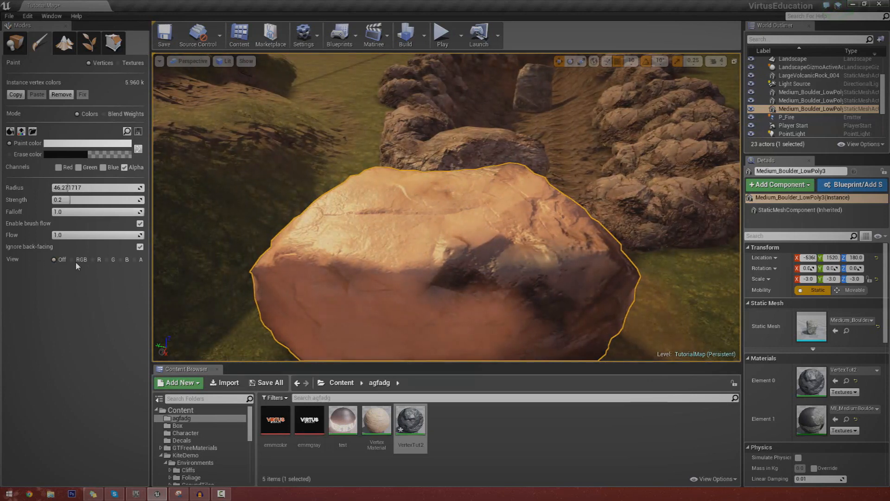
pyautogui.moveTo(439, 204)
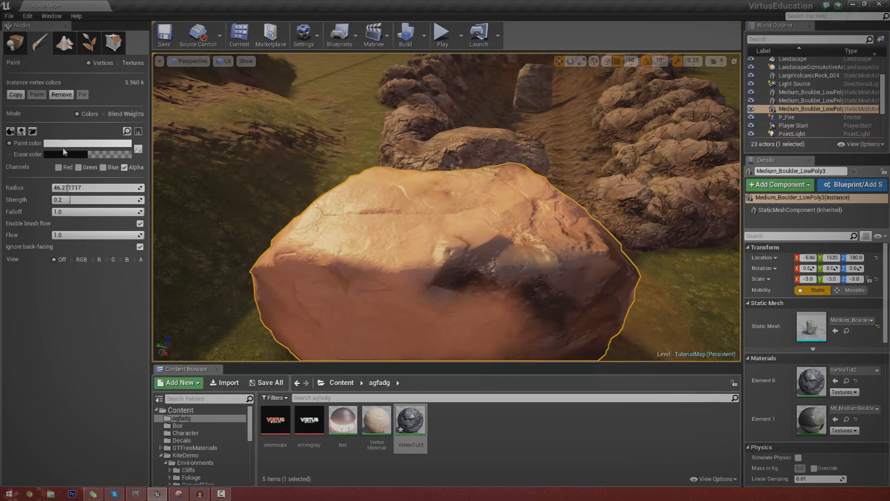
pyautogui.moveTo(452, 284)
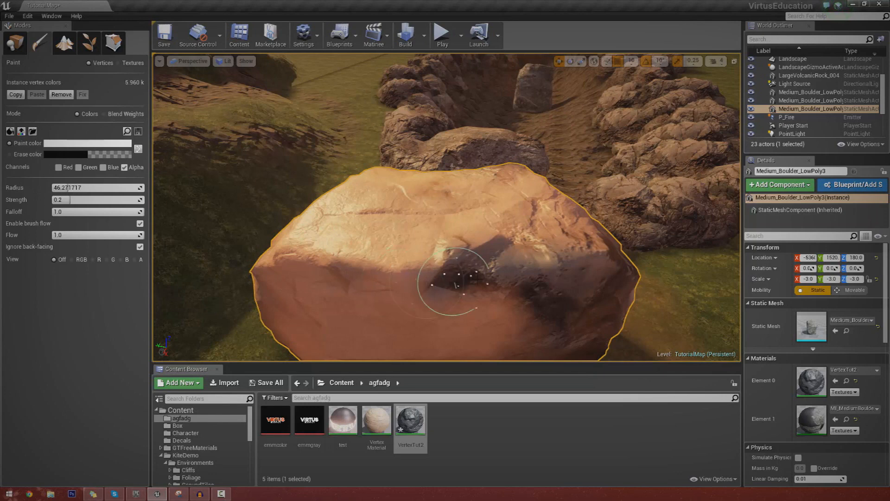